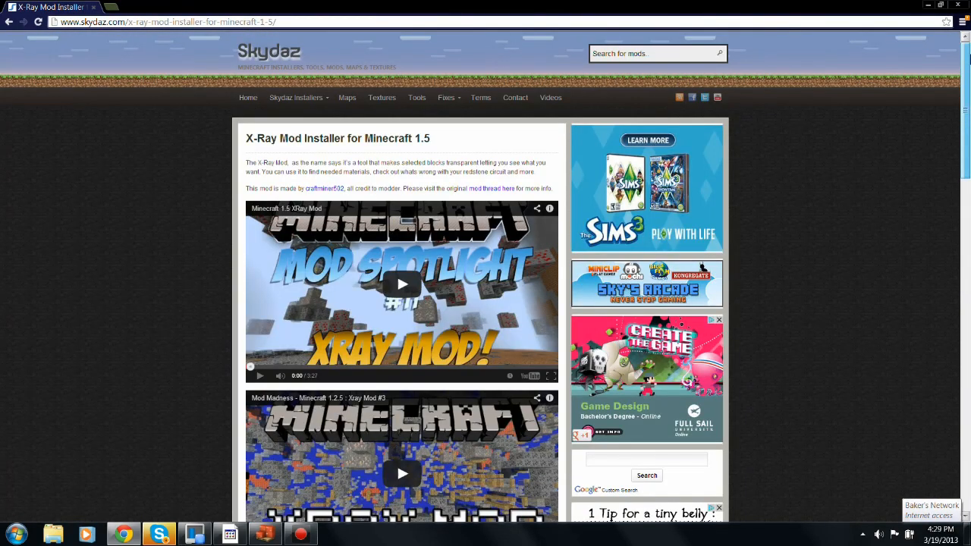
# Step: Scroll the Skydaz X-Ray mod page down to the Downloads section with .zip and .exe links
pyautogui.scroll(-3)
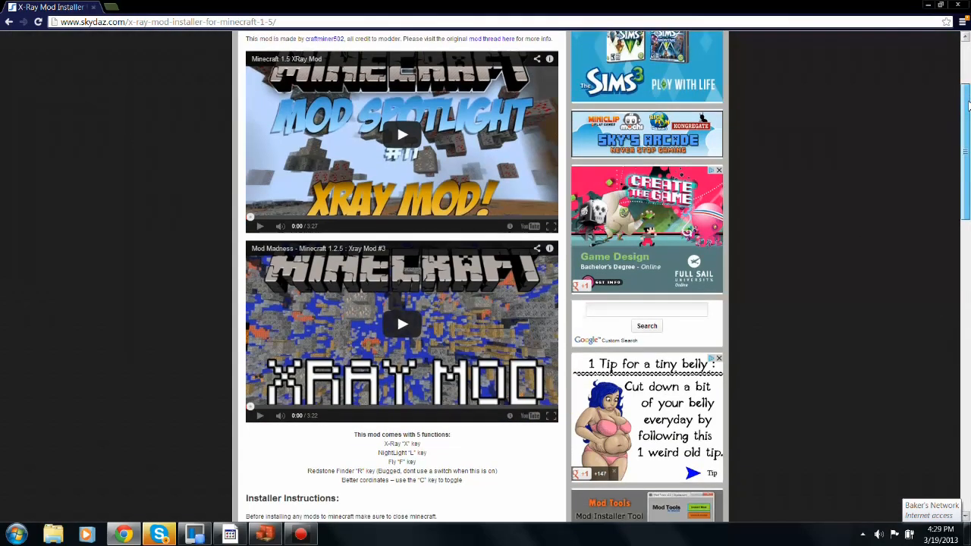
pyautogui.scroll(-3)
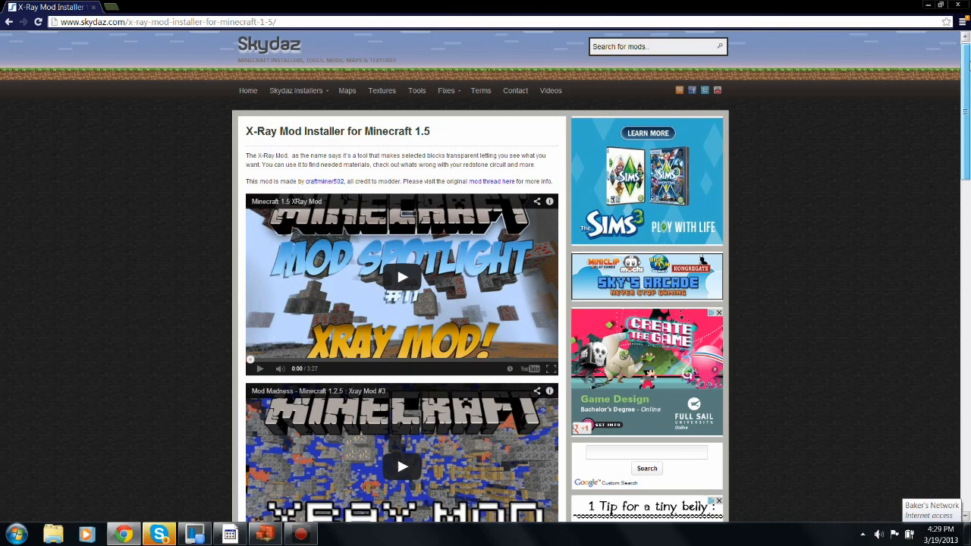
pyautogui.scroll(-3)
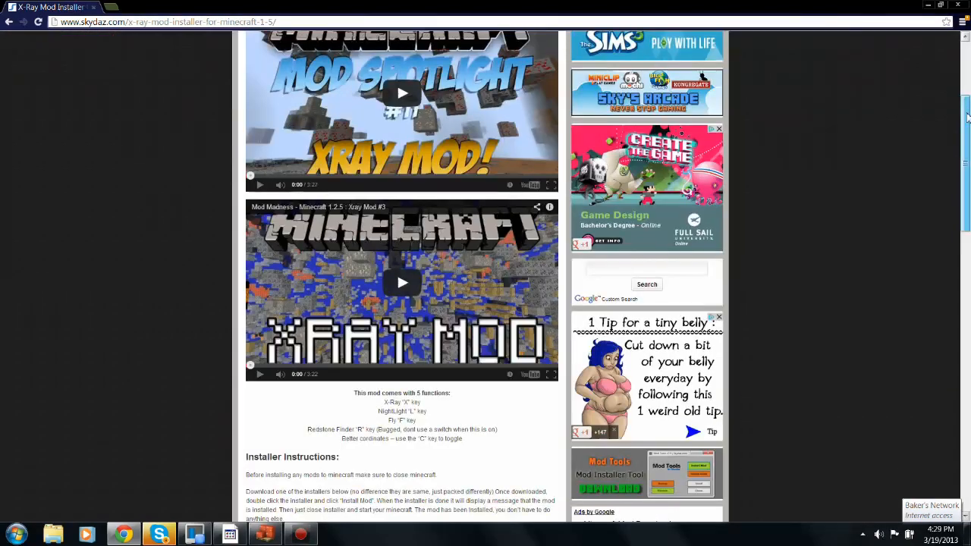
pyautogui.scroll(3)
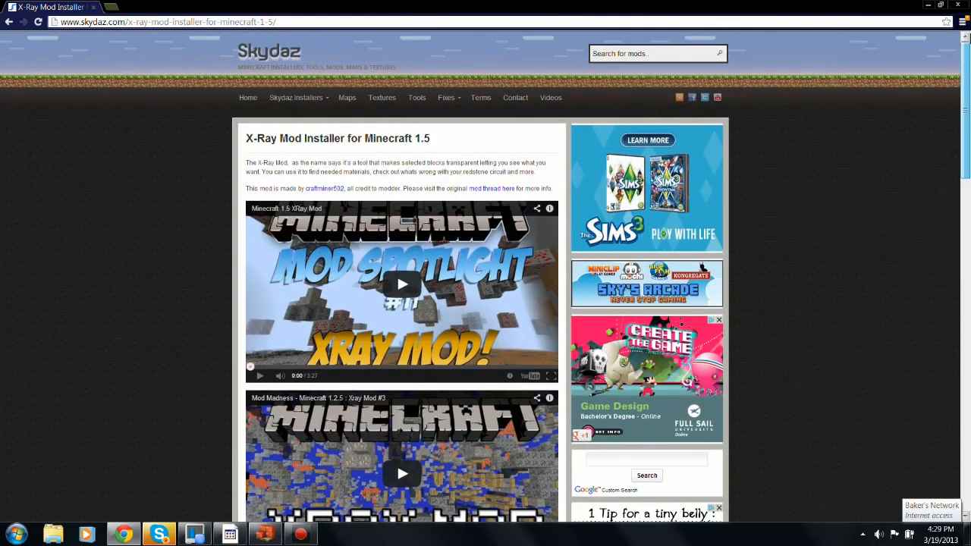
pyautogui.scroll(-3)
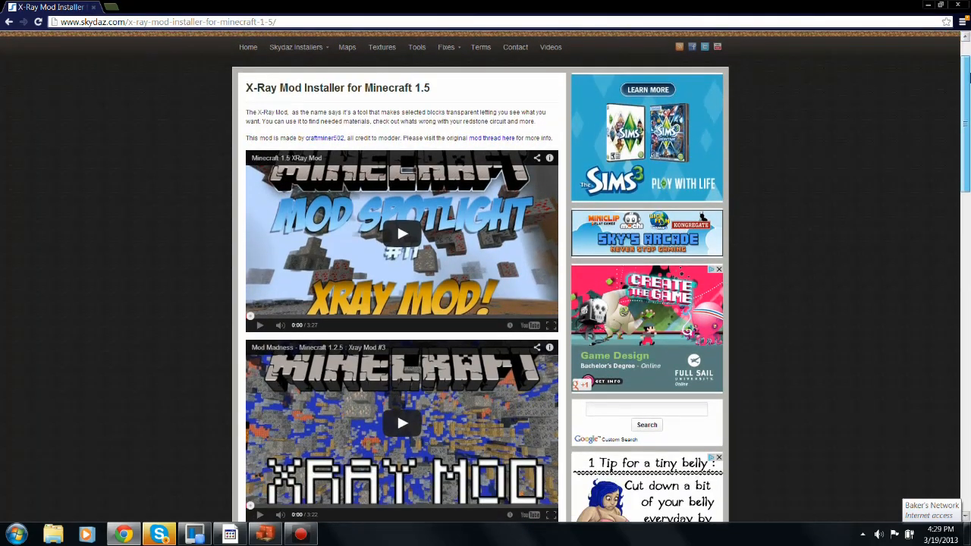
pyautogui.scroll(-3)
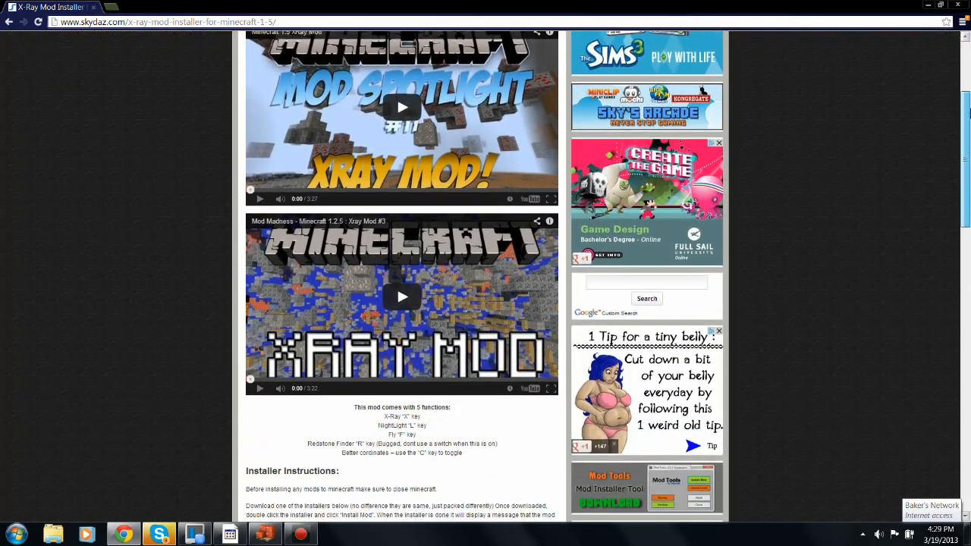
pyautogui.scroll(-3)
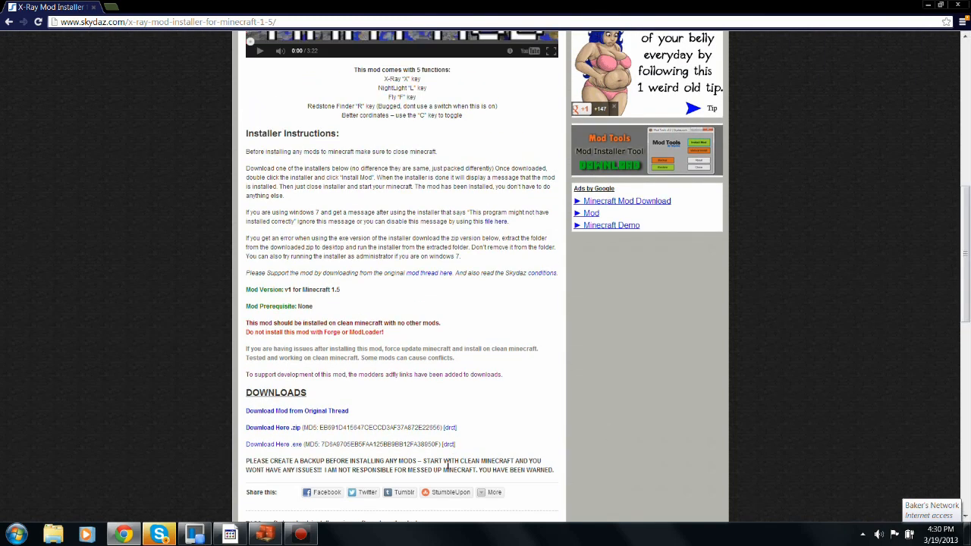
pyautogui.moveTo(472, 442)
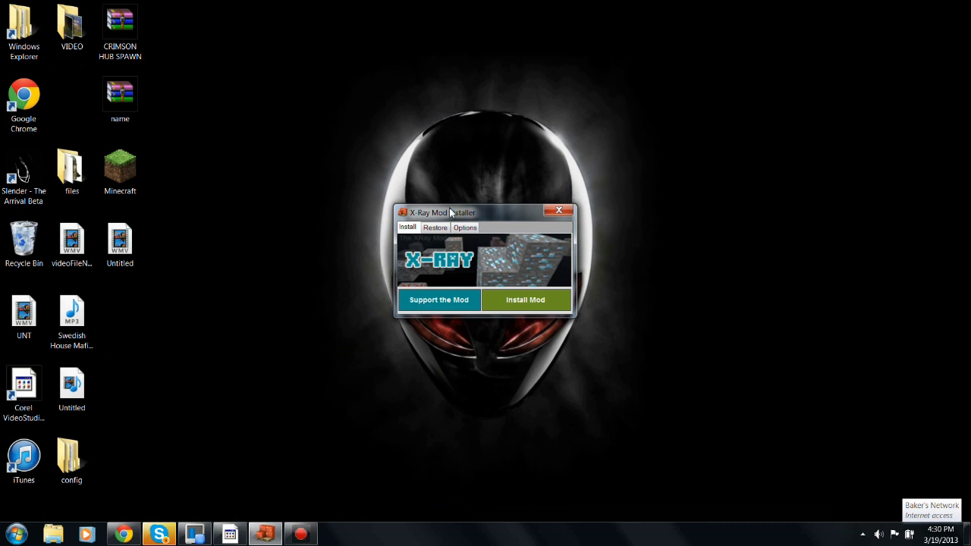
# Step: Clear all existing mods from the Minecraft mods folder via the installer's Options, confirming and dismissing the notice
pyautogui.click(525, 300)
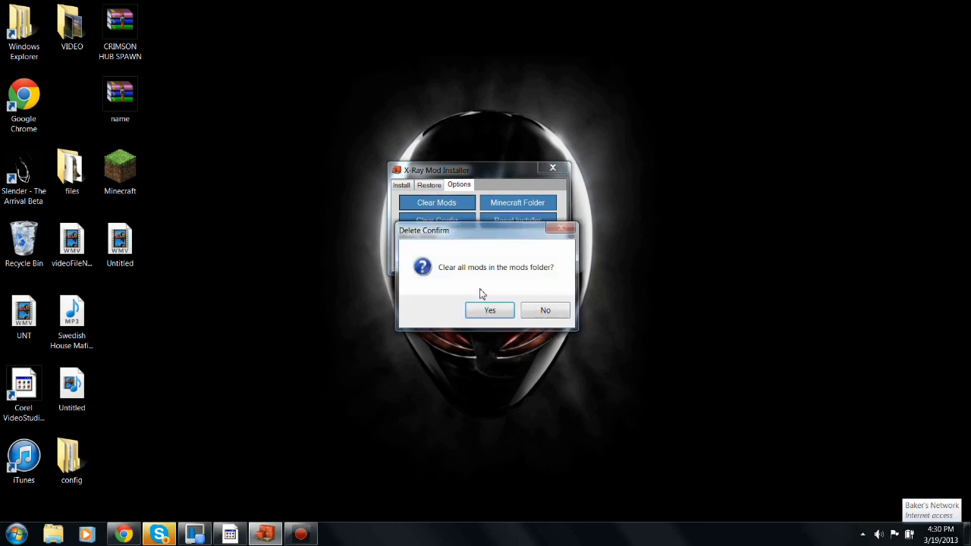
pyautogui.click(490, 311)
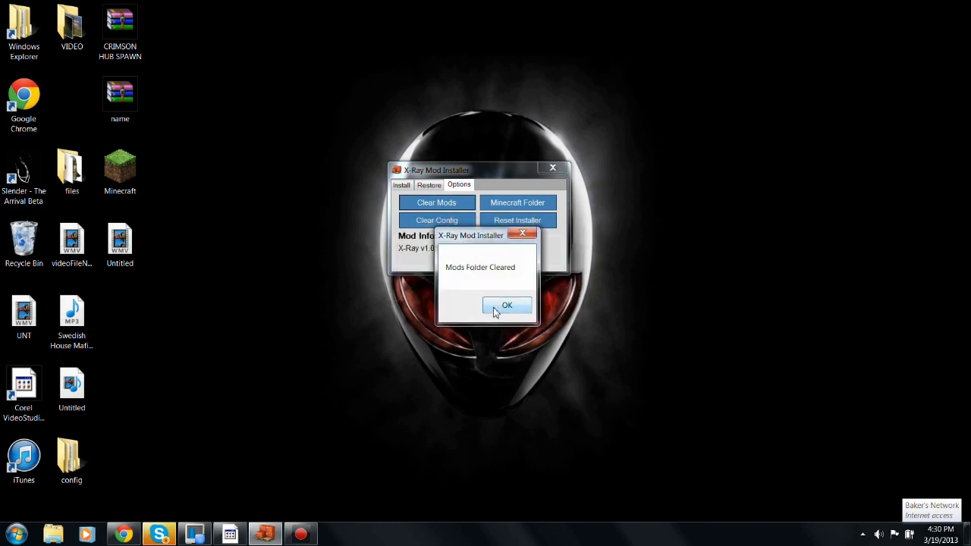
pyautogui.click(507, 305)
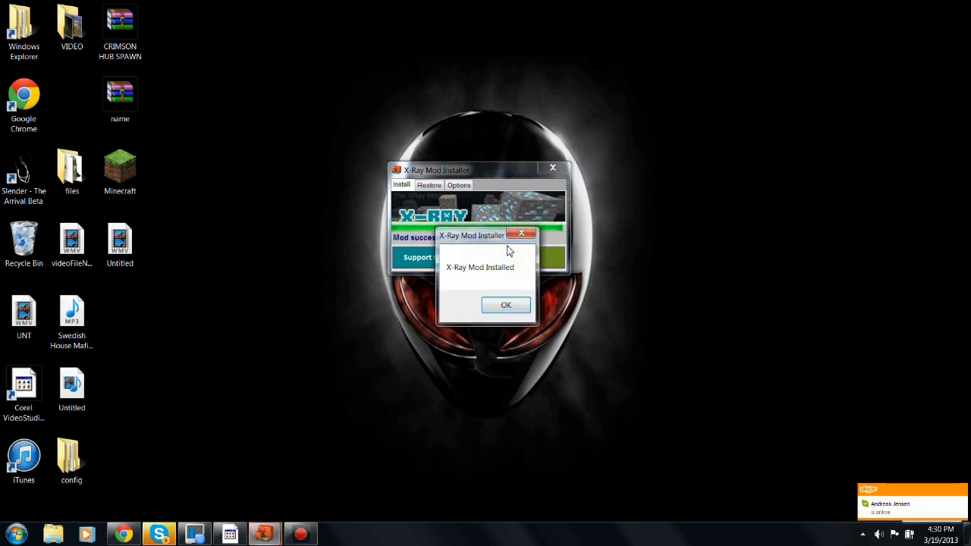
# Step: Dismiss the 'X-Ray Mod Installed' confirmation message
pyautogui.click(506, 304)
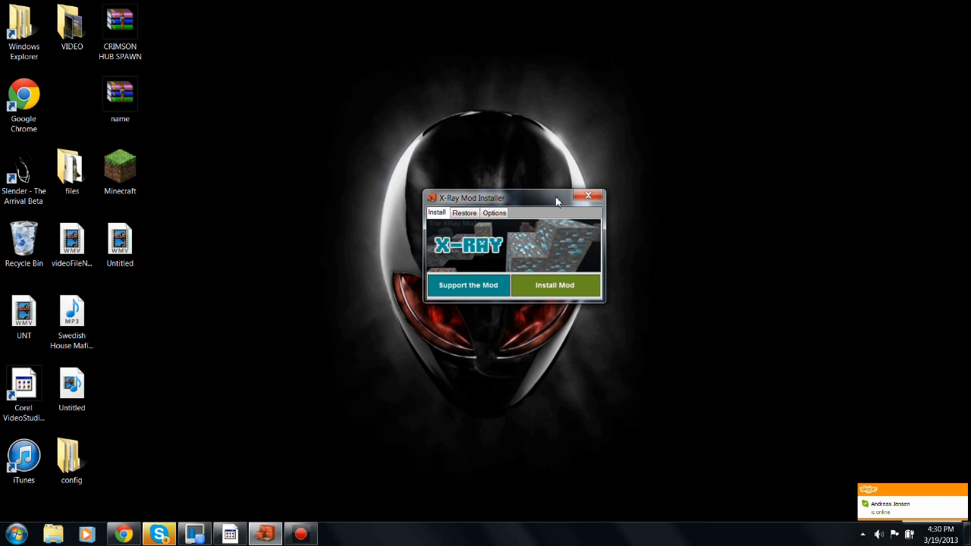
pyautogui.moveTo(324, 223)
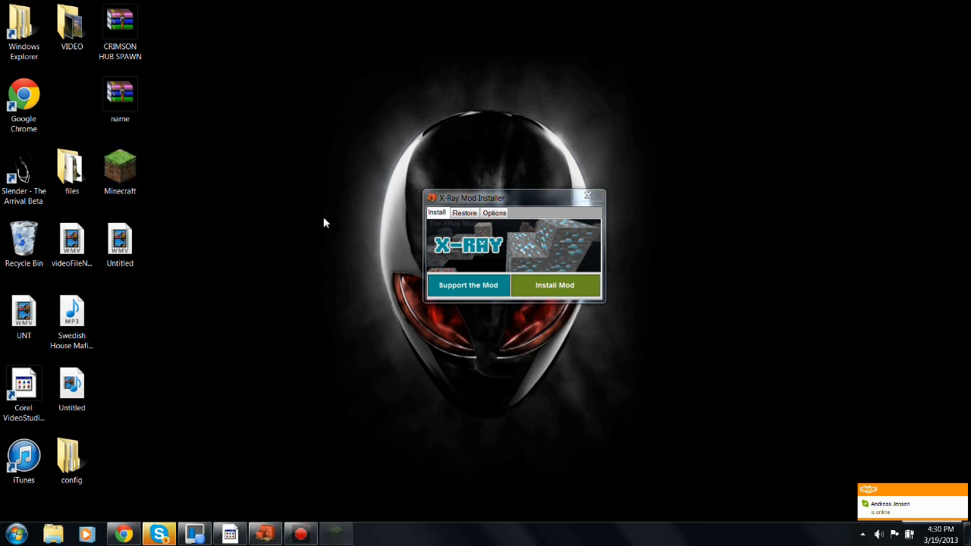